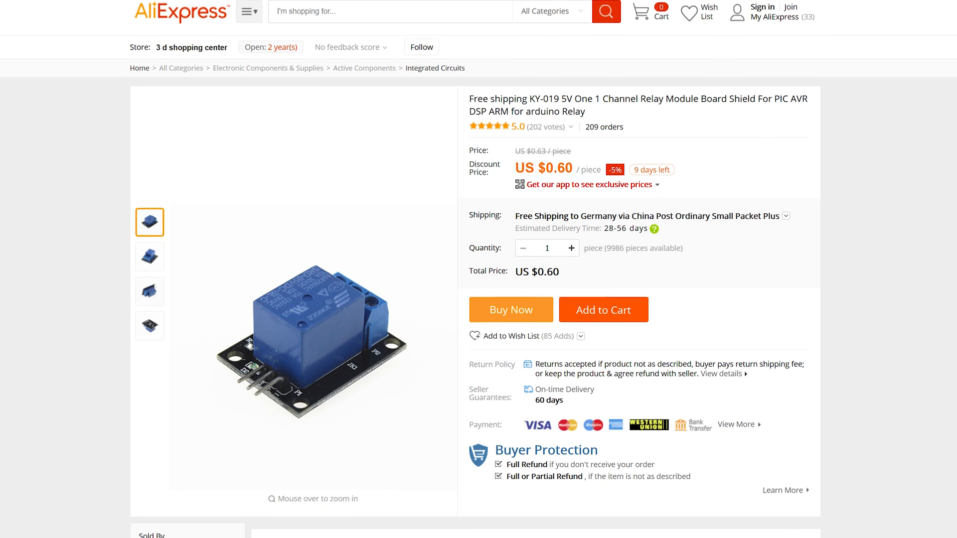
Step: Scroll down through the KY-019 relay module listing toward the IRF520 MOSFET module
scroll(down, 3)
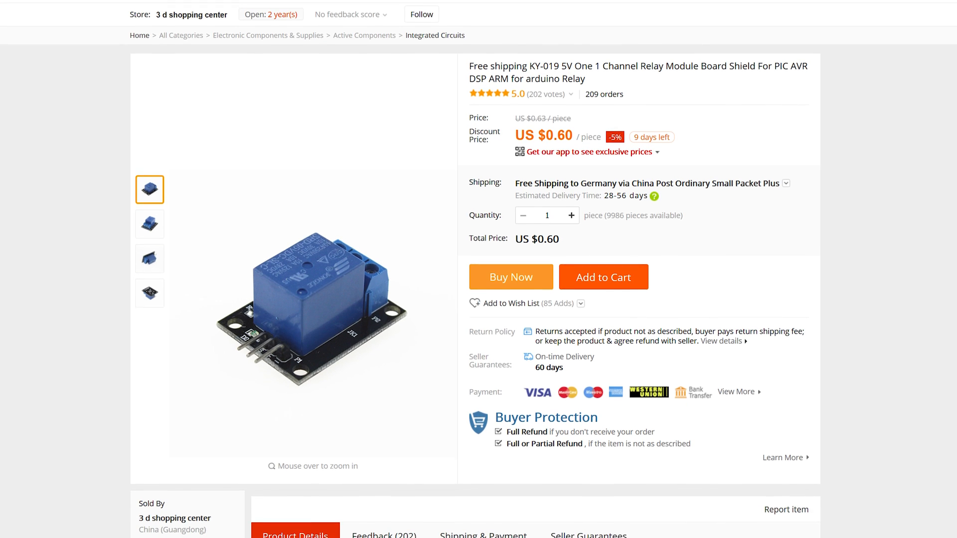
scroll(down, 3)
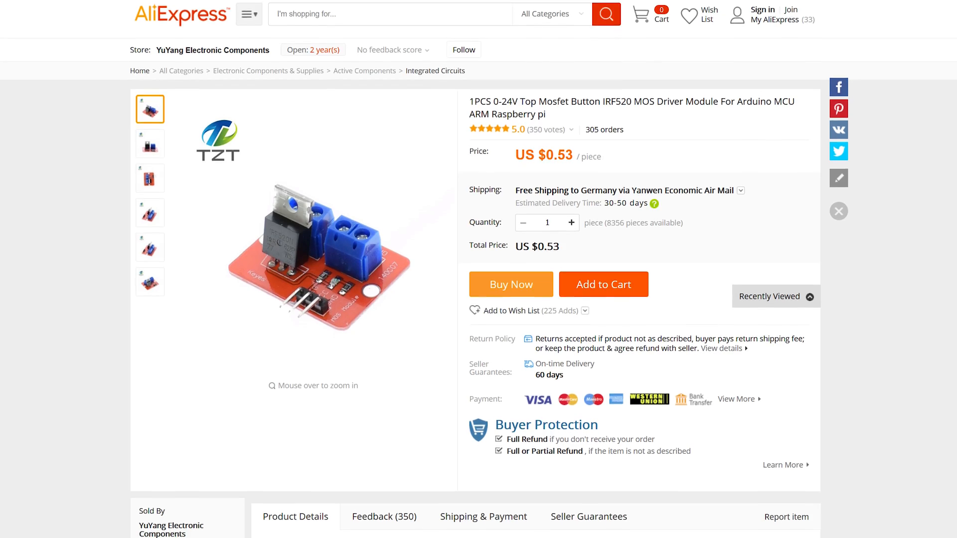
scroll(down, 3)
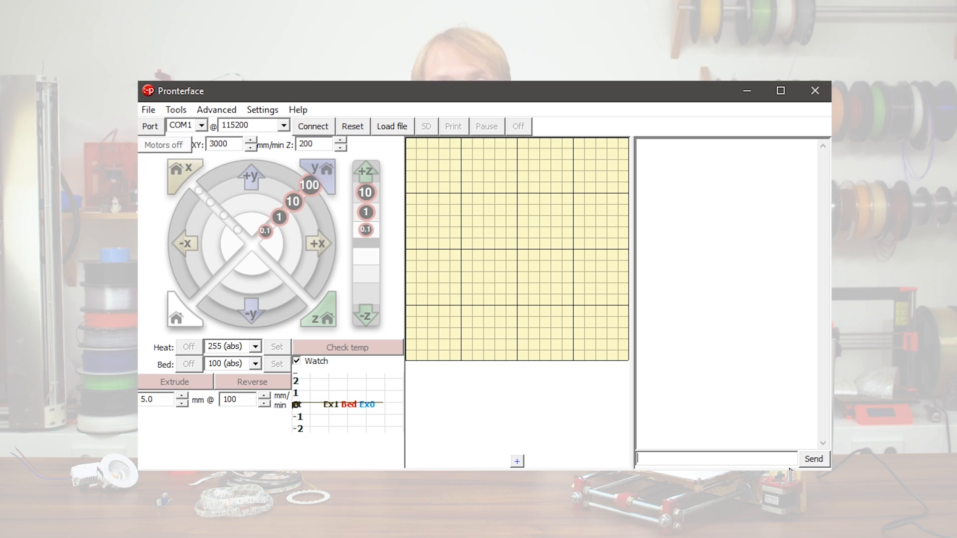
Step: Enter M42 P27 in Pronterface's console input box to drive the LED pin
text(M42 P27)
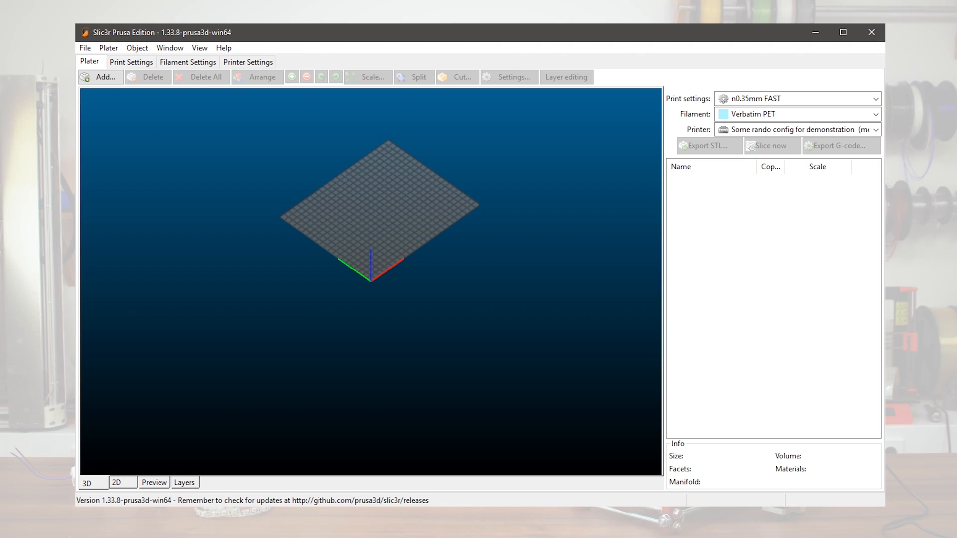
Step: Switch to Slic3r's Printer Settings tab
click(247, 61)
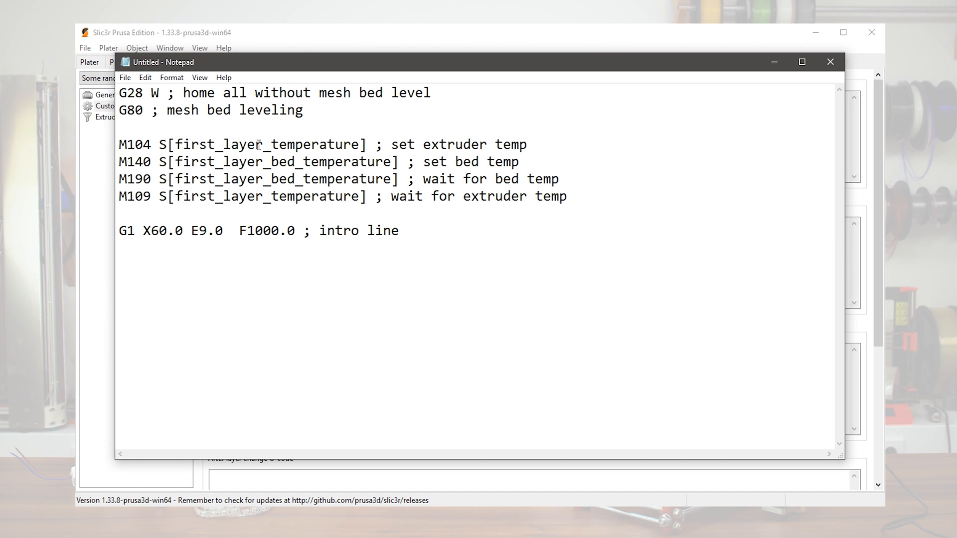
Step: Add commented M42 lines at the top: red and green LEDs on, blue LEDs and white ring off
text(M42 P23 S255)
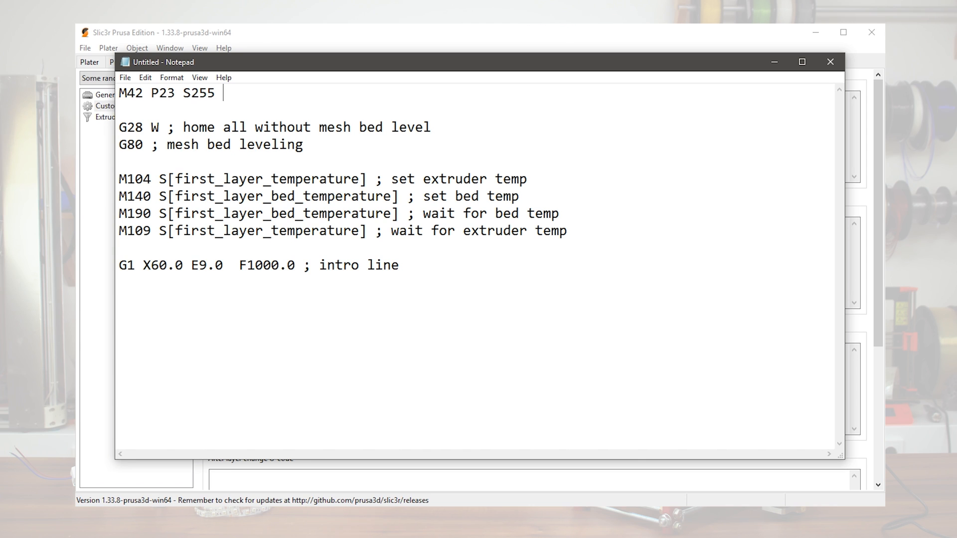
text(; red LEDs on)
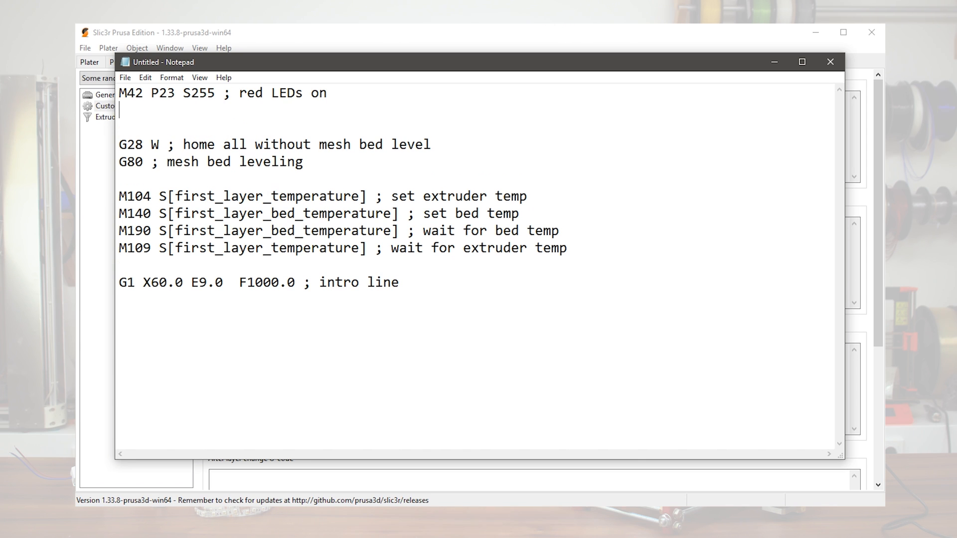
text(M42 P25 S255 ; green LEDs on)
text(M42 P27)
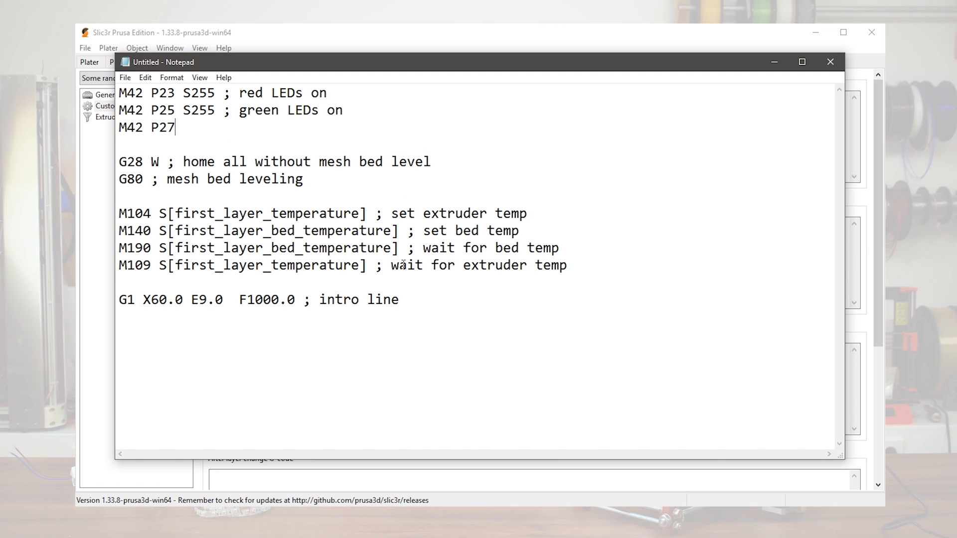
text(S0)
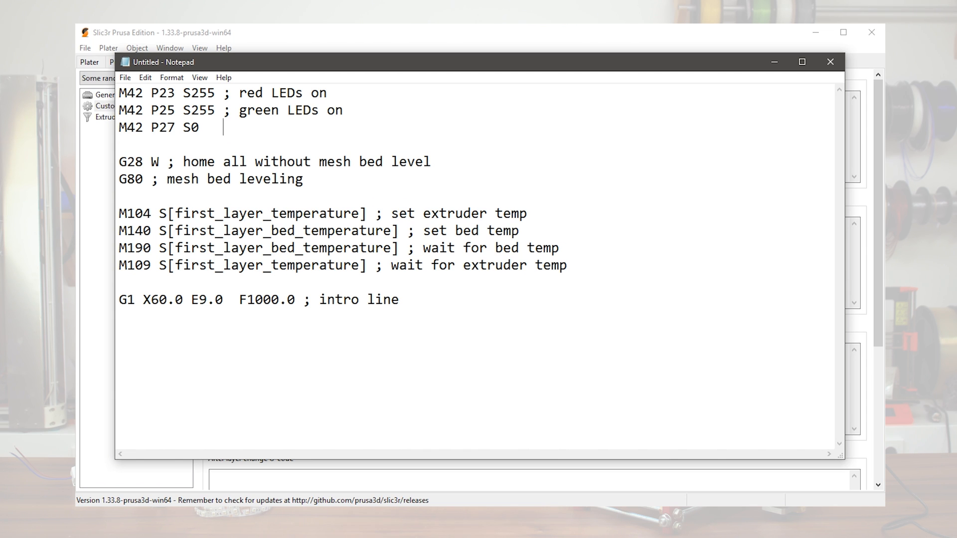
text(; blue LEDs off)
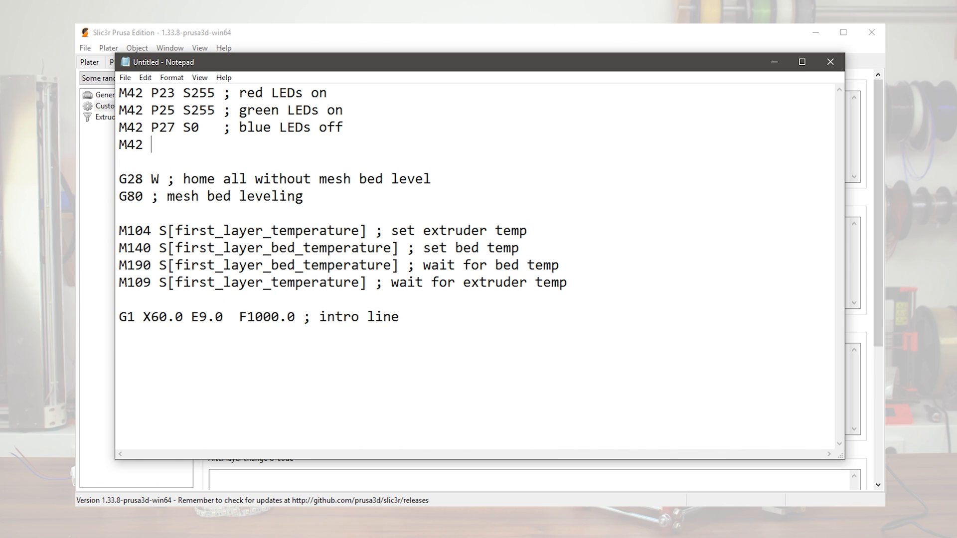
text(P16 S0    ;)
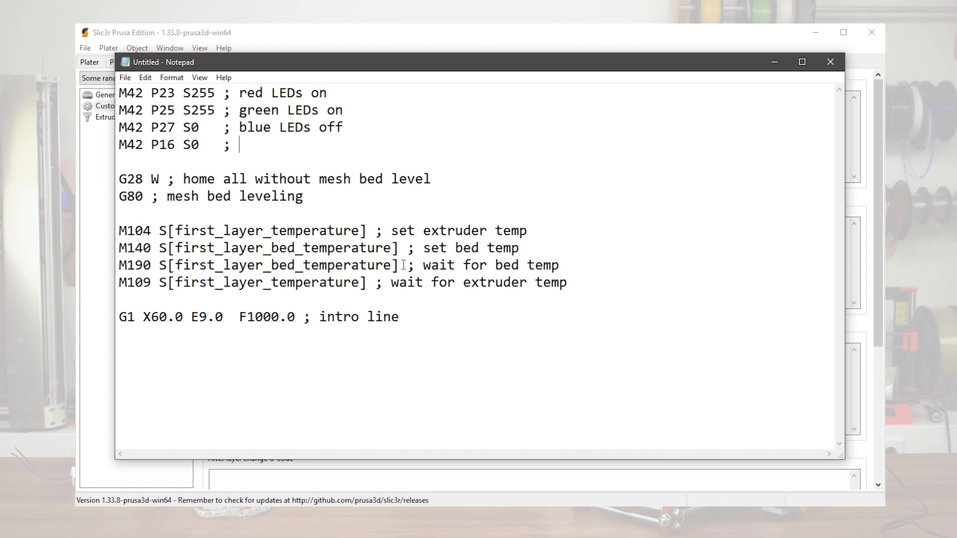
text(white LED ring off)
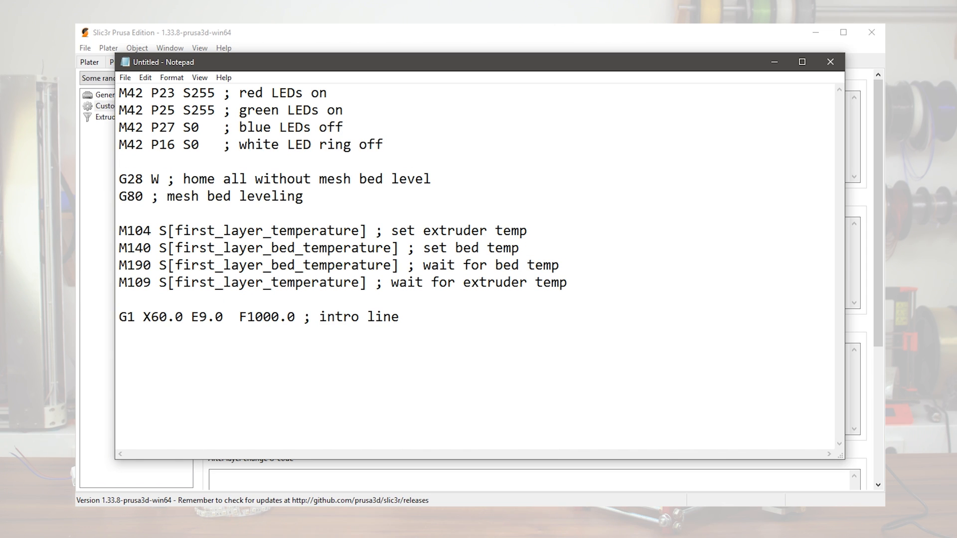
Step: Add an M400 line right after the G80 mesh bed leveling
click(432, 179)
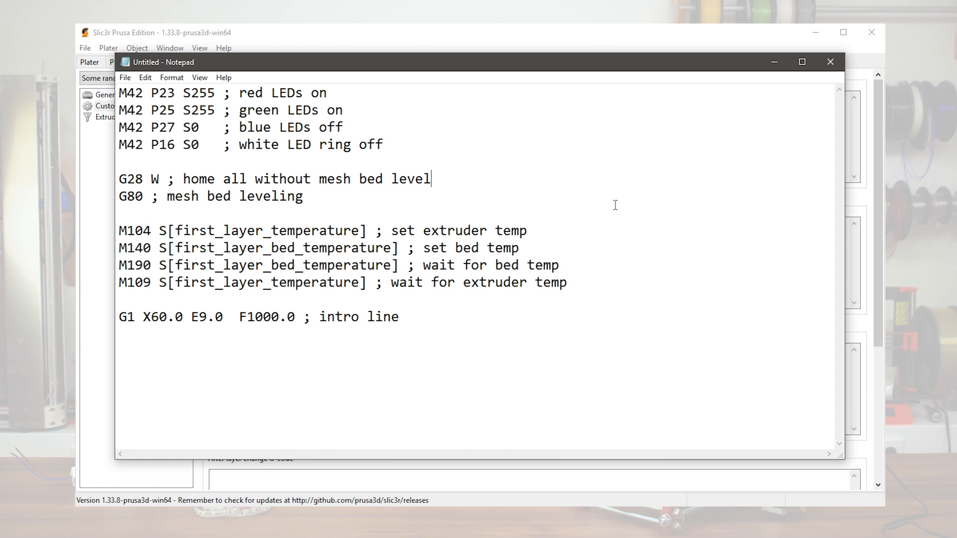
key(enter)
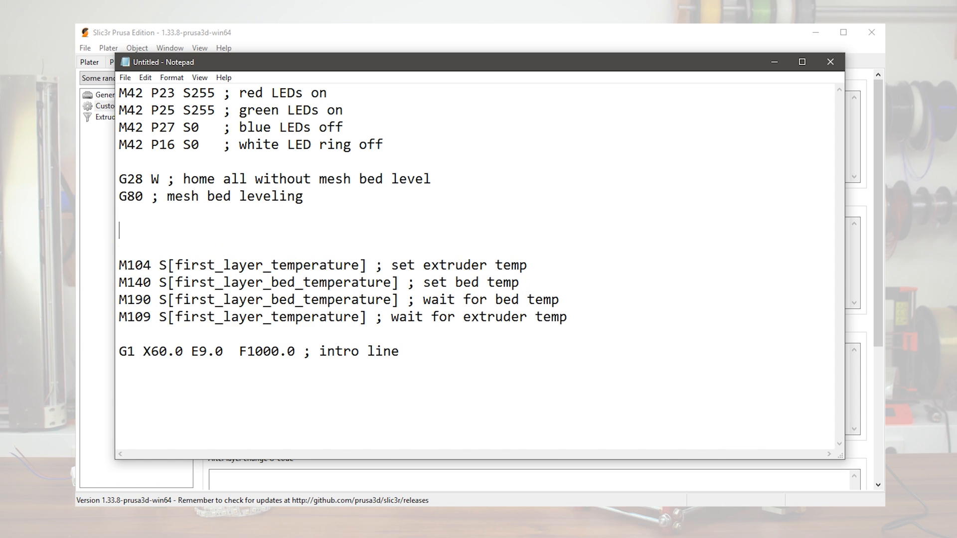
text(M400)
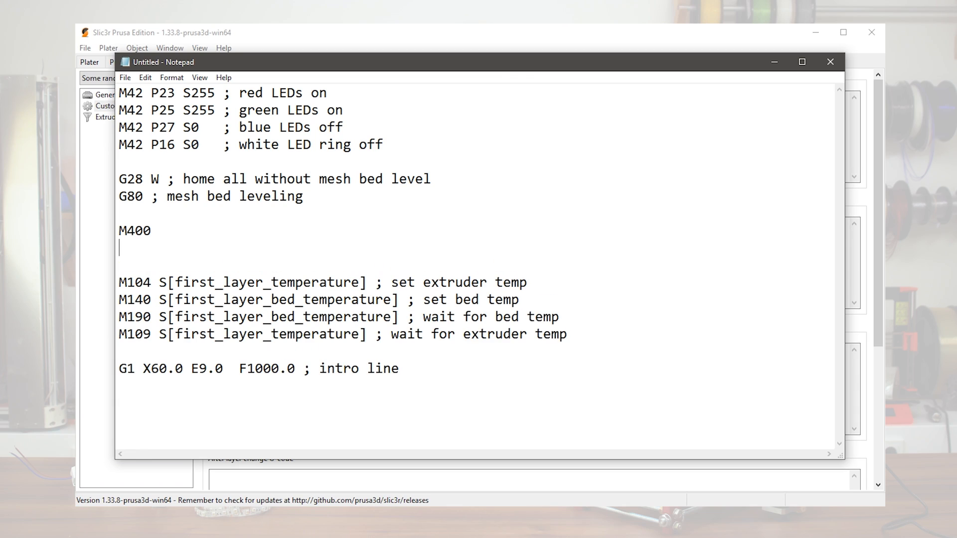
Step: Type the M42 P25 S0 LED line
text(M)
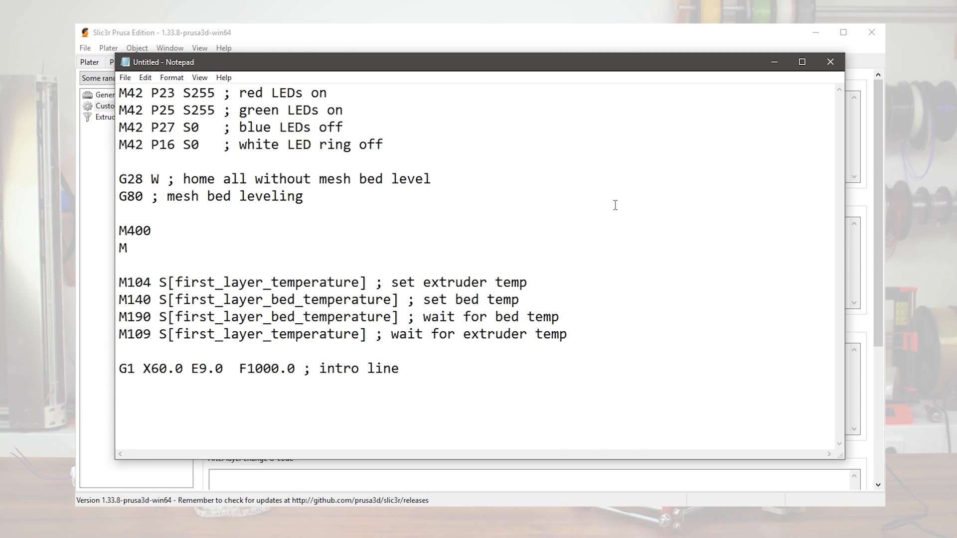
text(42 P)
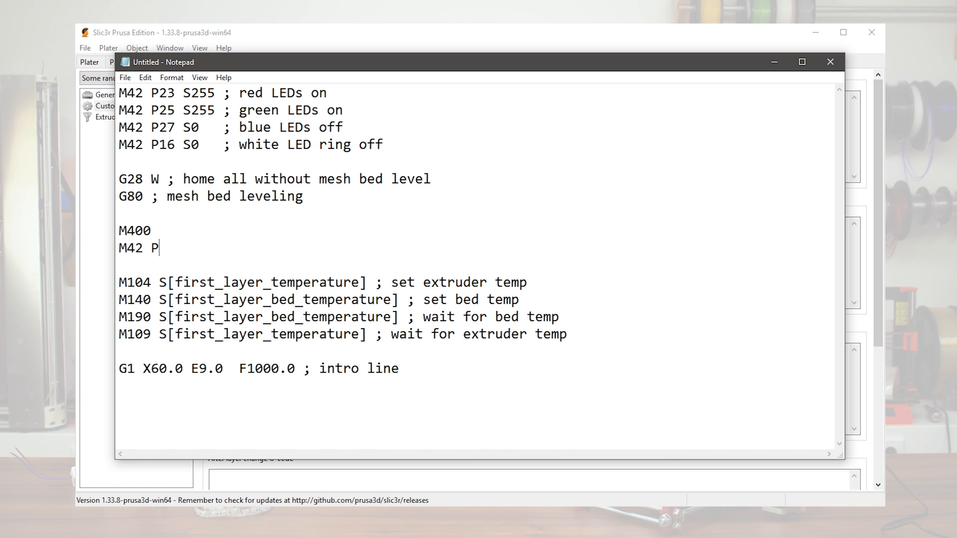
text(25)
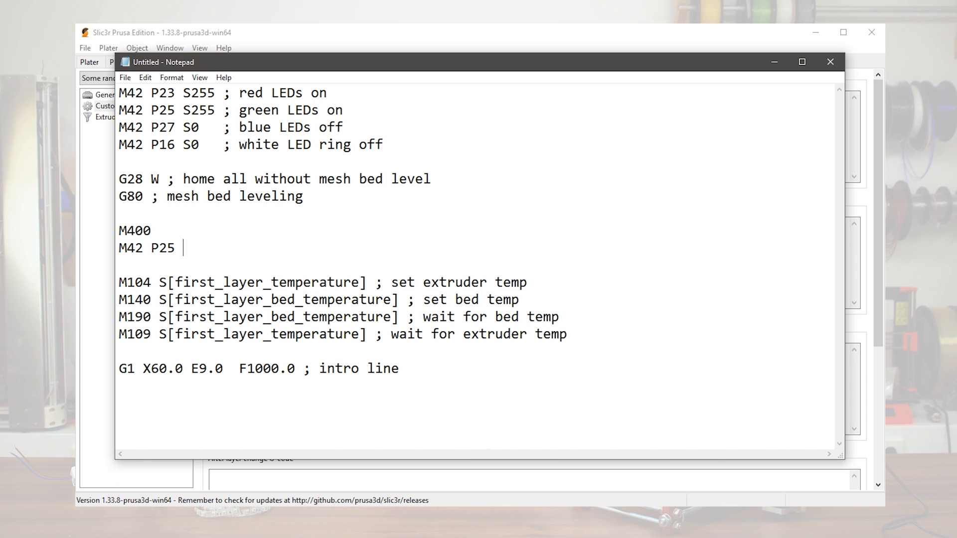
text(S0)
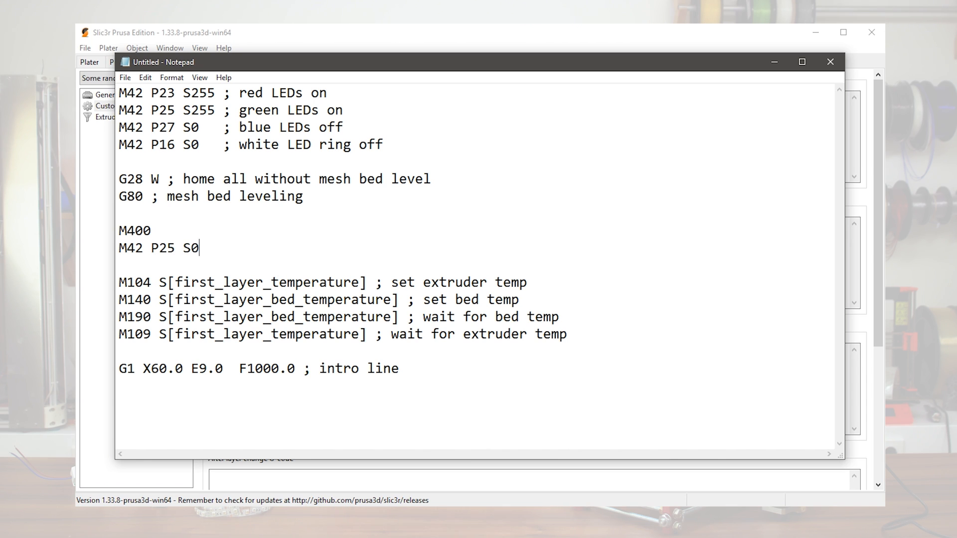
mouse_move(614, 205)
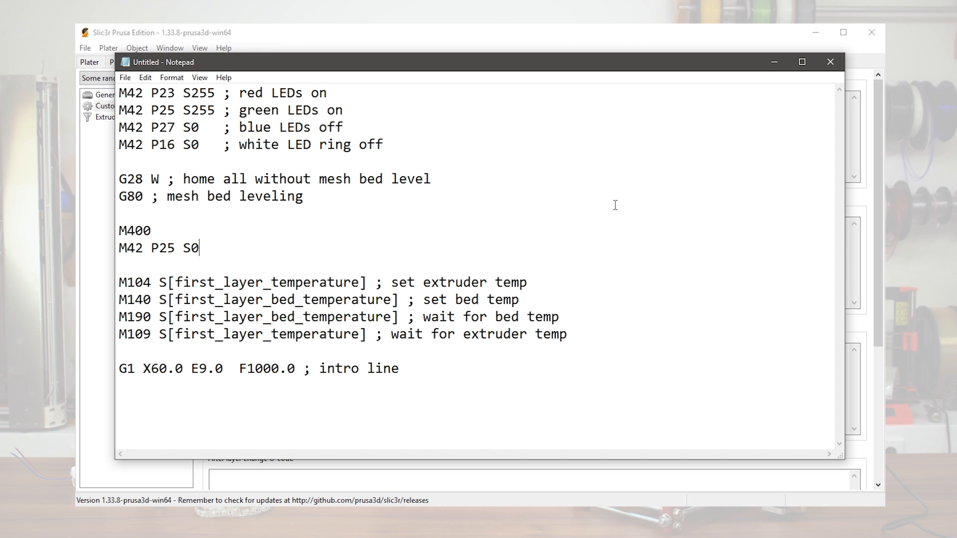
mouse_move(611, 338)
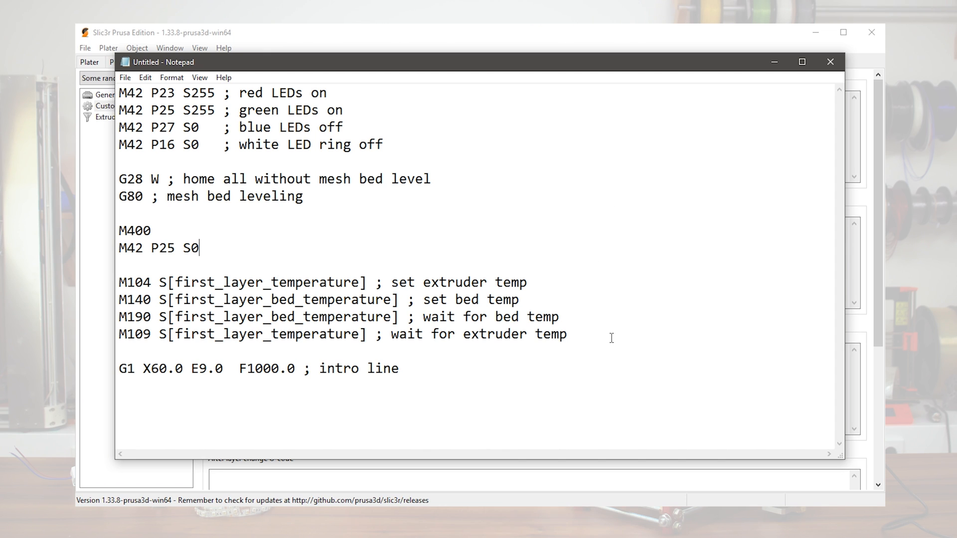
mouse_move(403, 145)
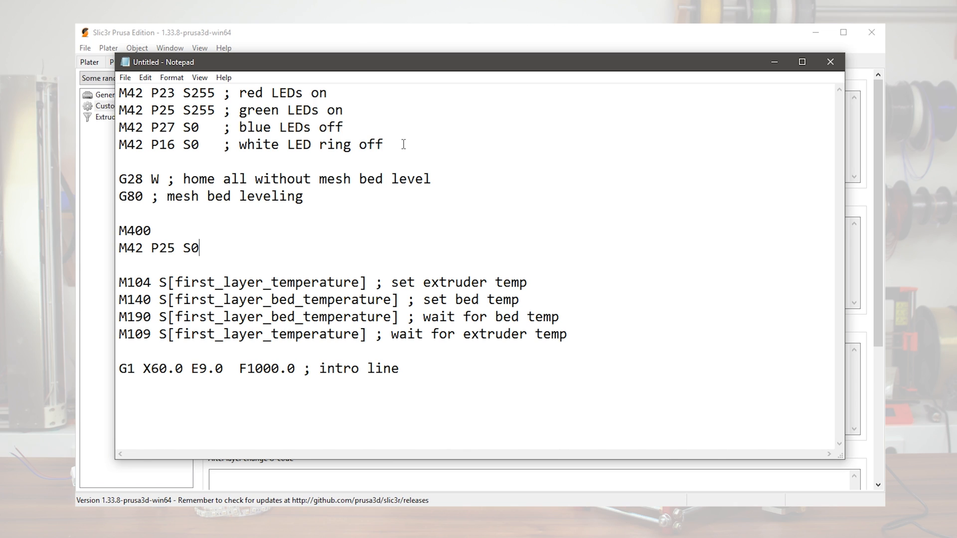
Step: Repeat the four LED lines after the heating waits, preceded by M400, with S255 values
drag(120, 93, 384, 144)
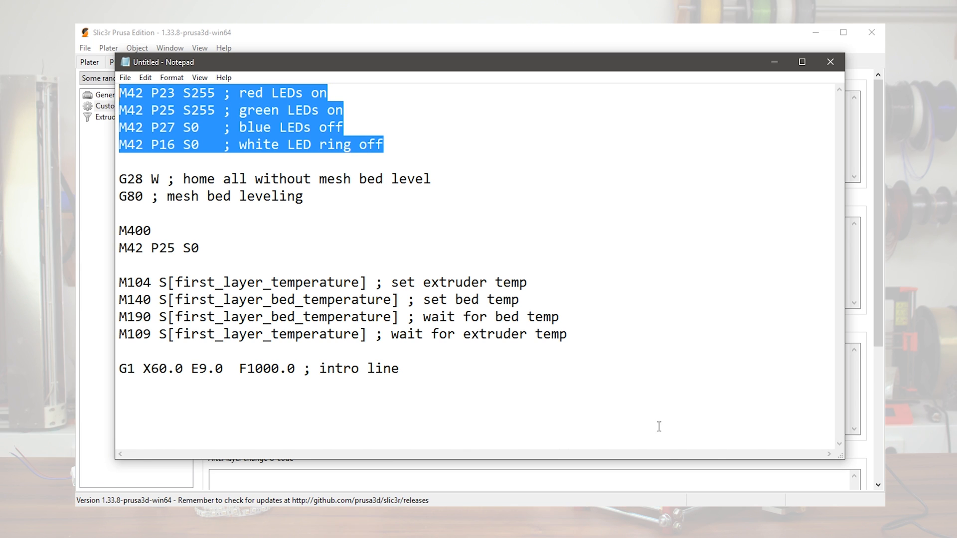
click(569, 334)
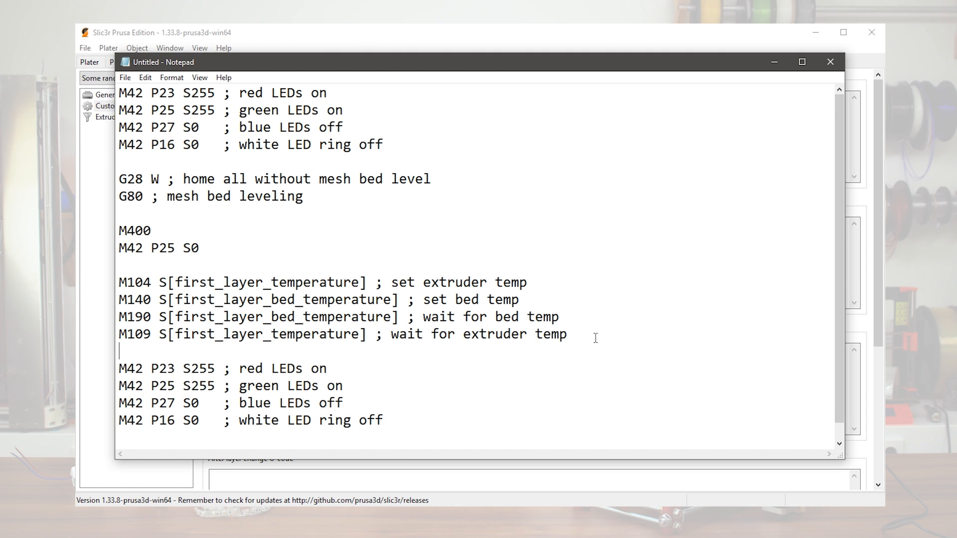
text(M400)
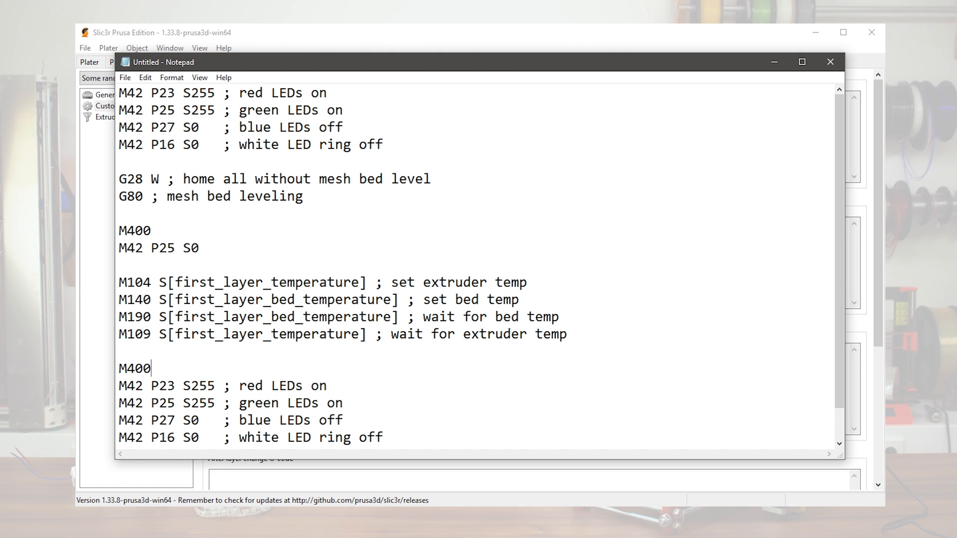
mouse_move(568, 252)
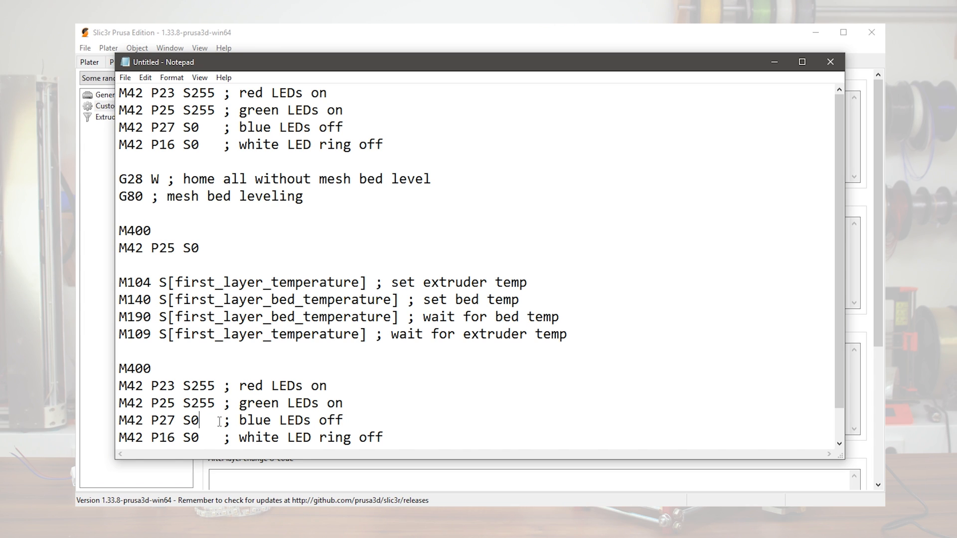
text(255)
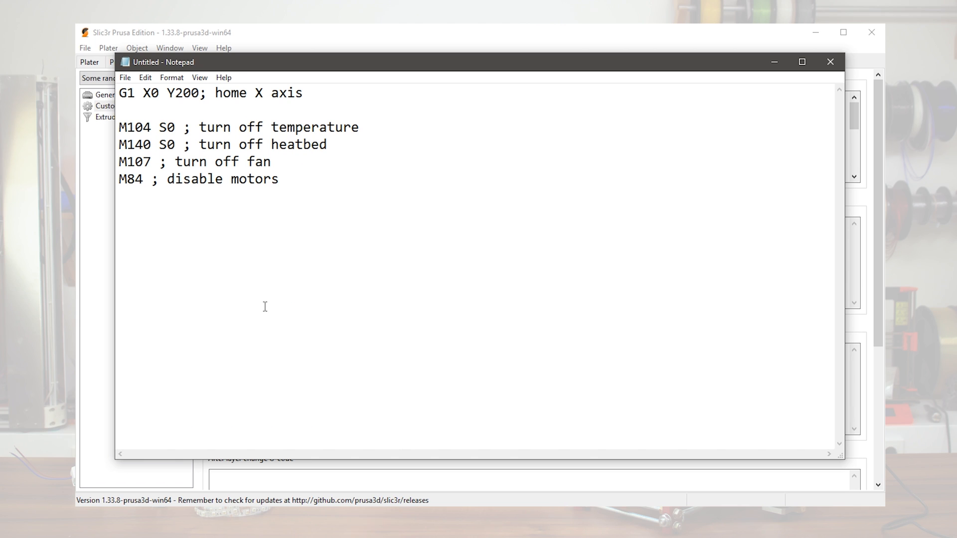
Step: Add M42 LED-off lines ending with P27 S0 to the end code
text(M42 P23 S0)
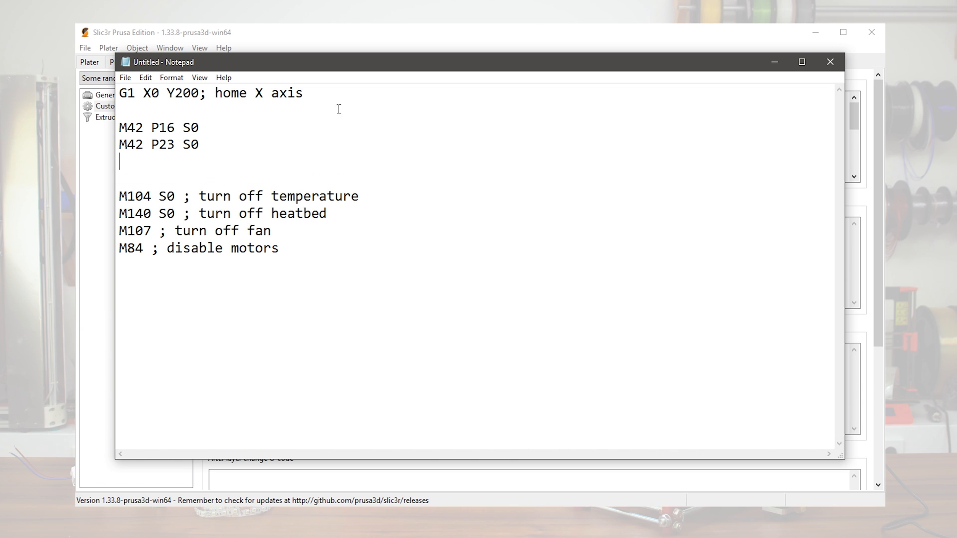
text(M42 P)
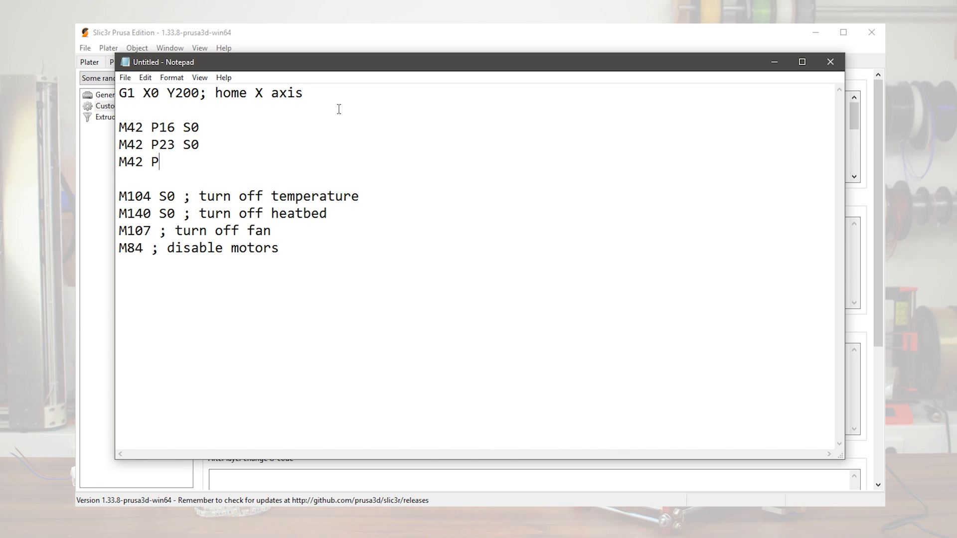
text(27 S0)
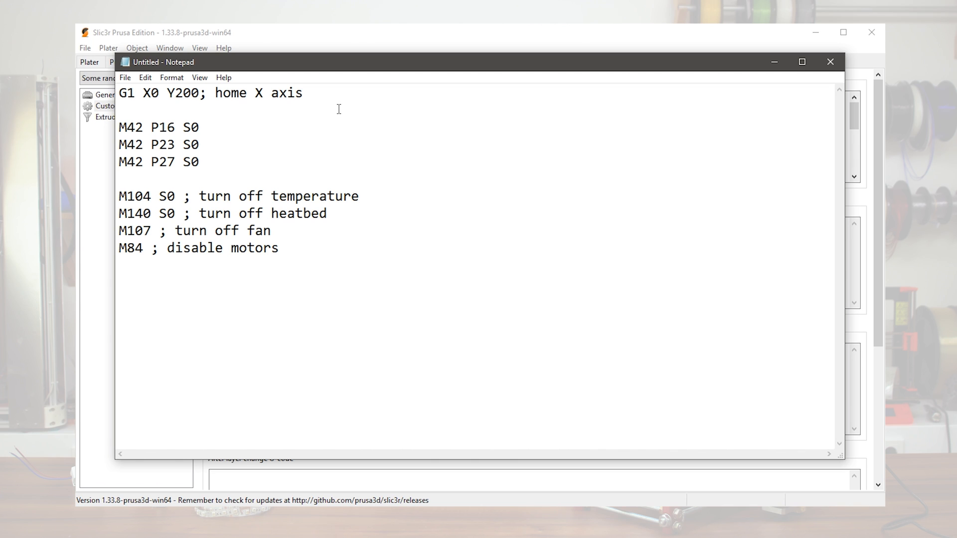
key(enter)
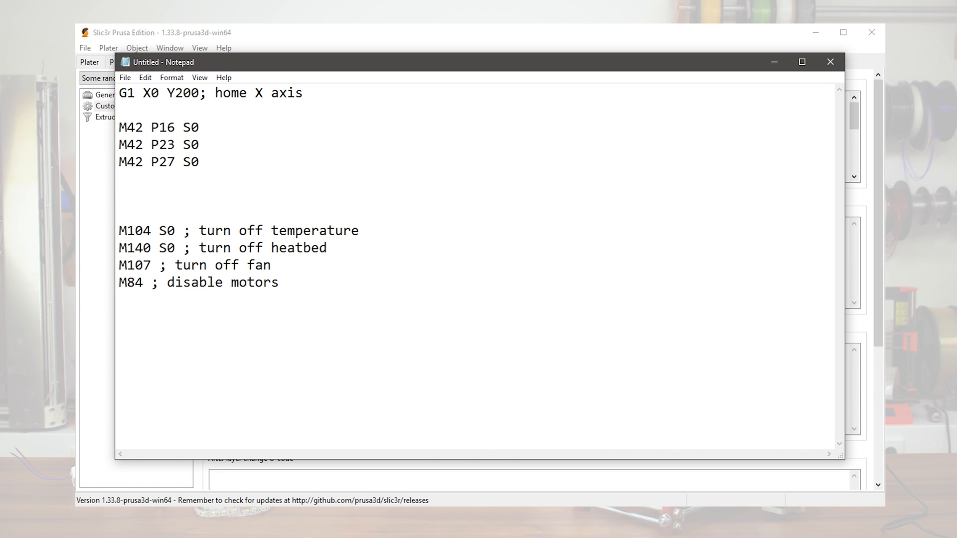
Step: Add M190 R30 with a comment to wait for the heatbed to cool to 30C
text(M190)
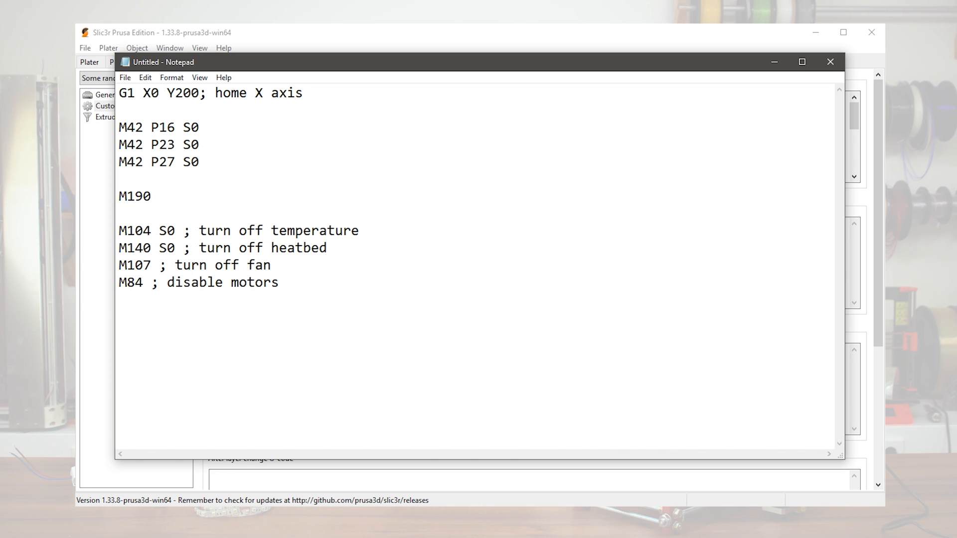
text(R30 ;)
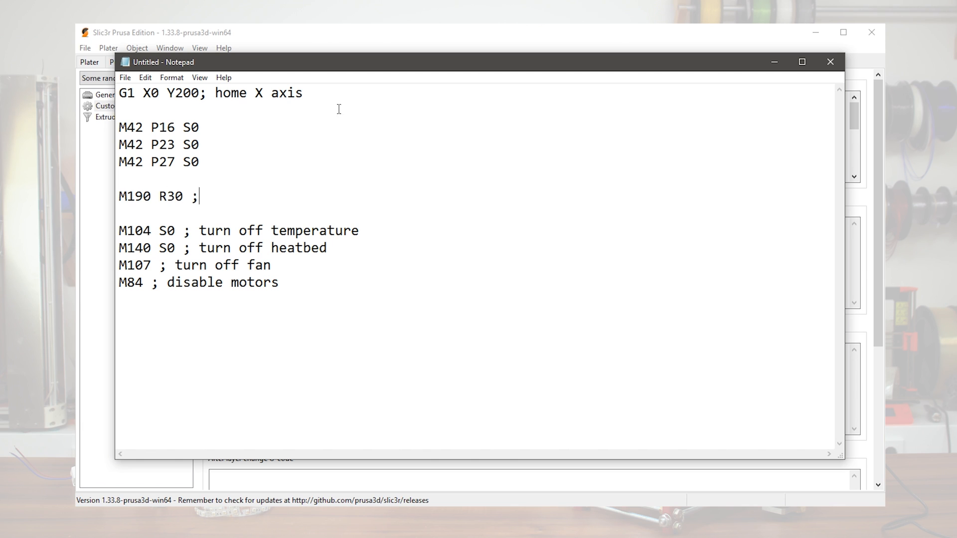
text(wait for)
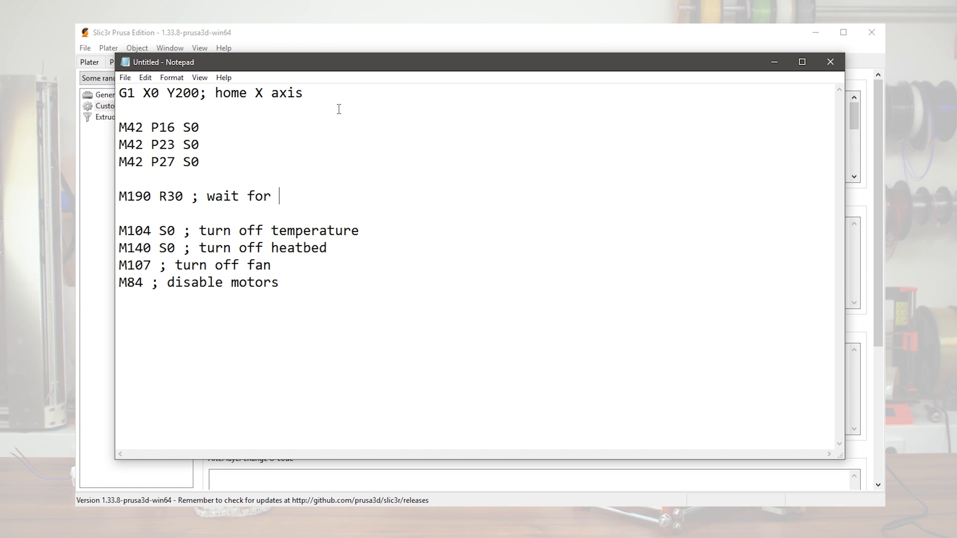
text(heatbed to)
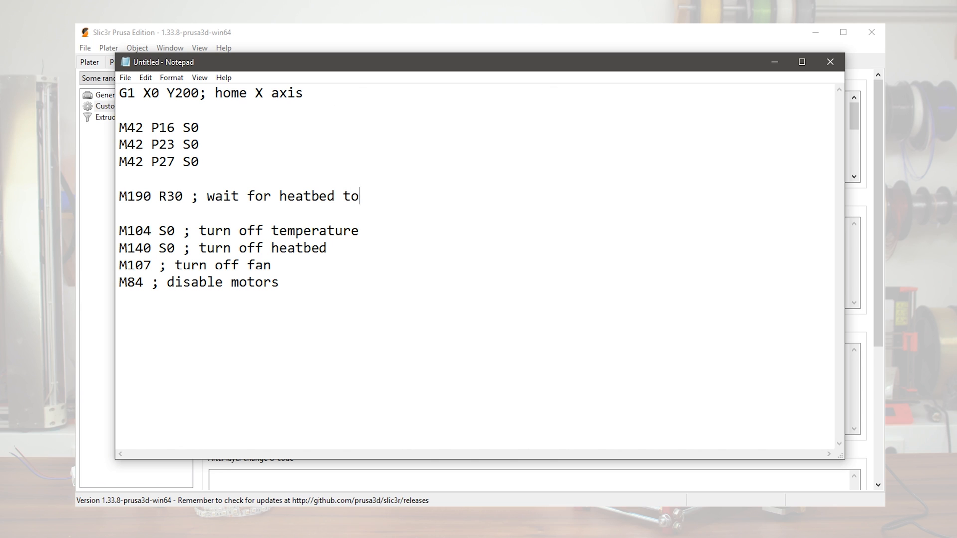
text(cool to)
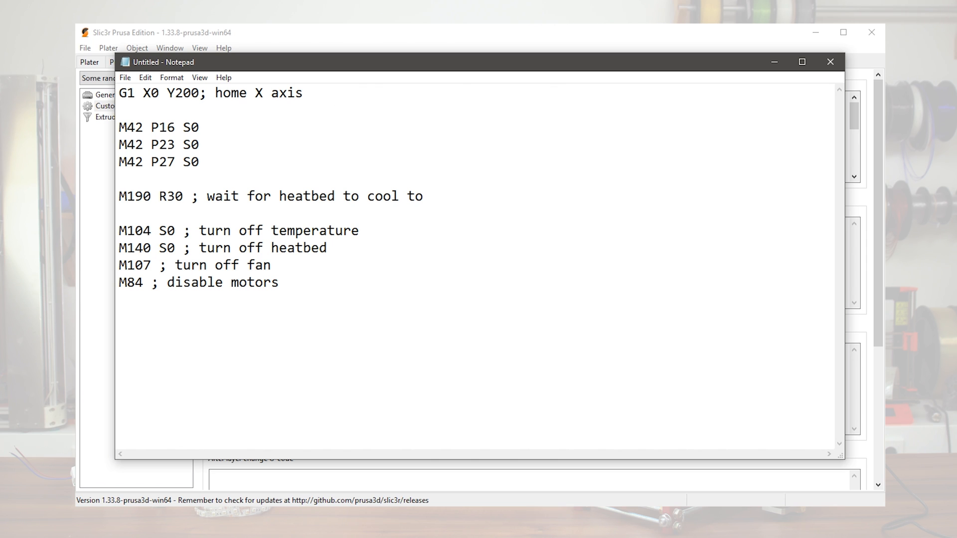
text(30C)
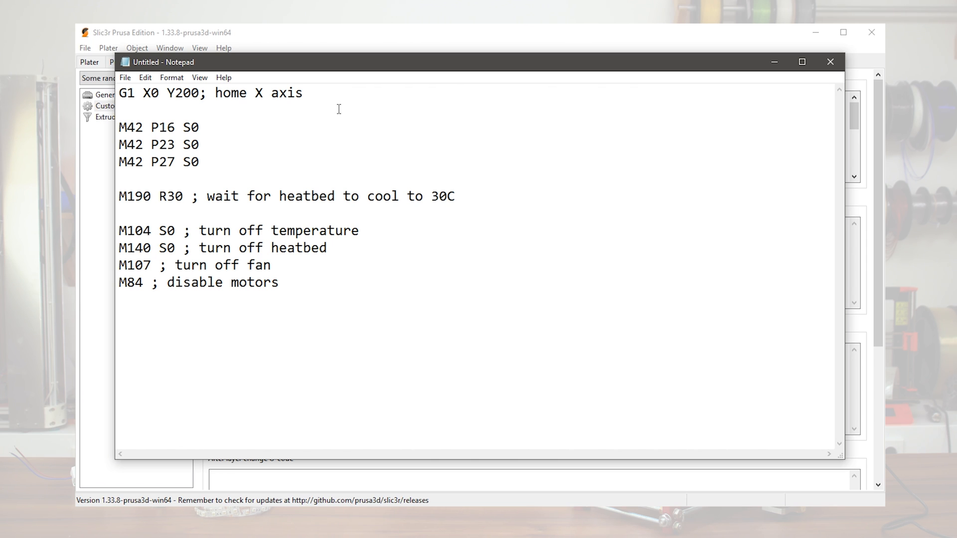
Step: Add a ;green label and a ;blue block setting pin 25 off and pin 27 to S255
text(;green)
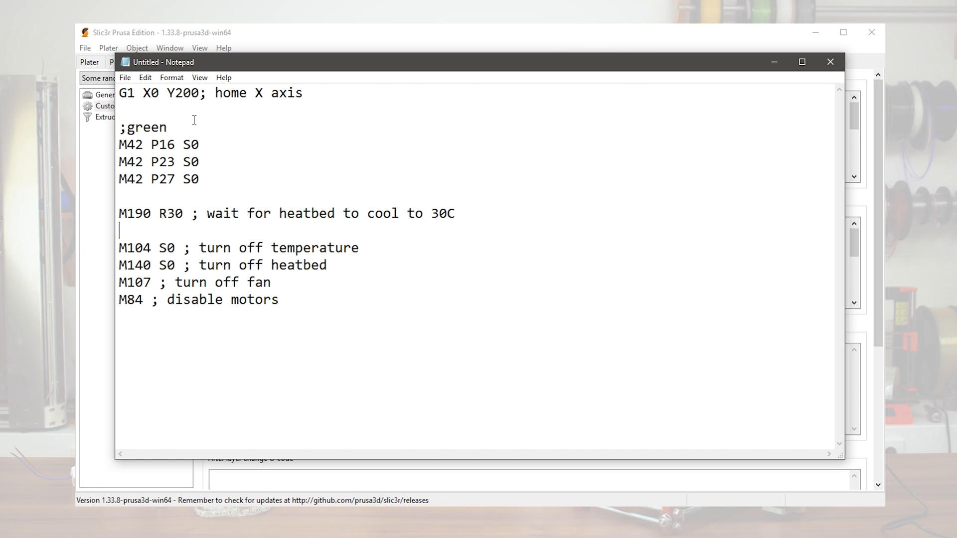
key(Enter)
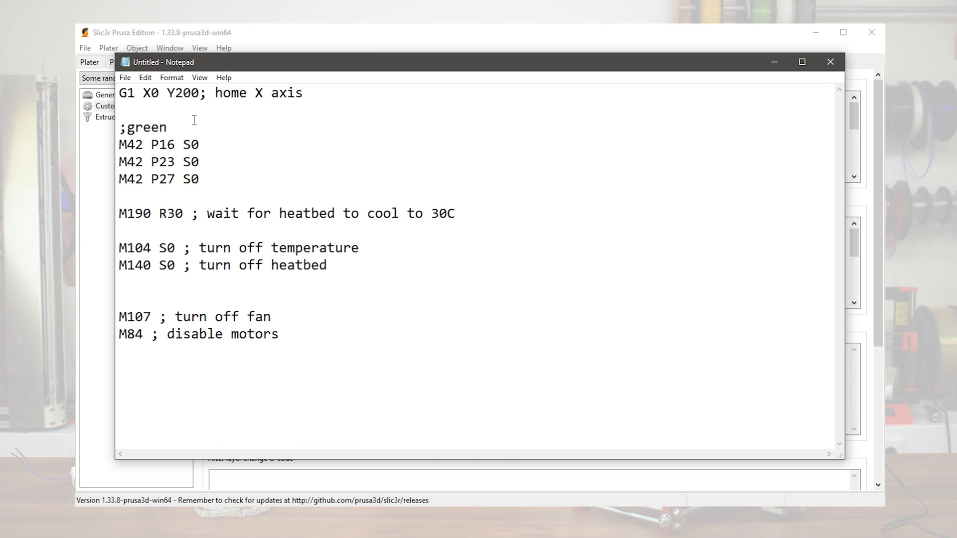
text(;blu)
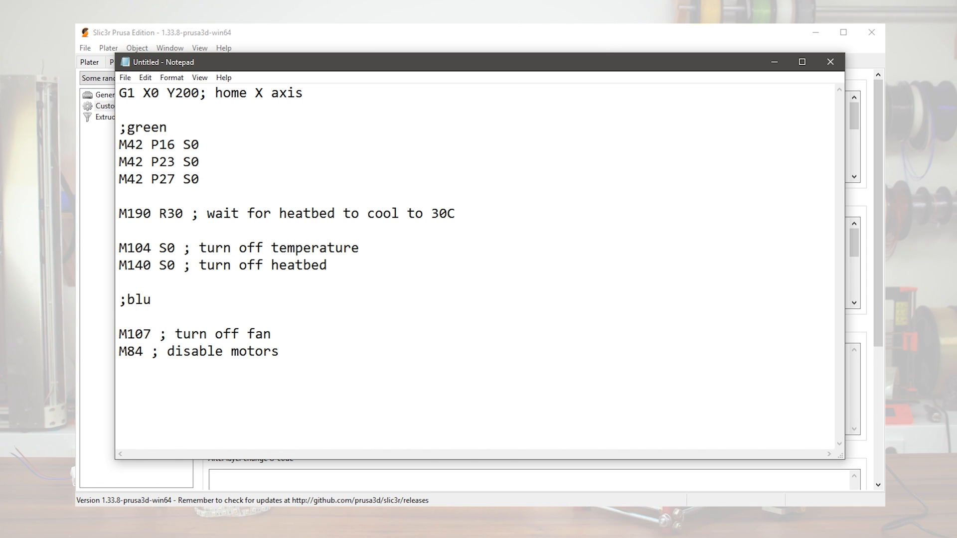
text(e)
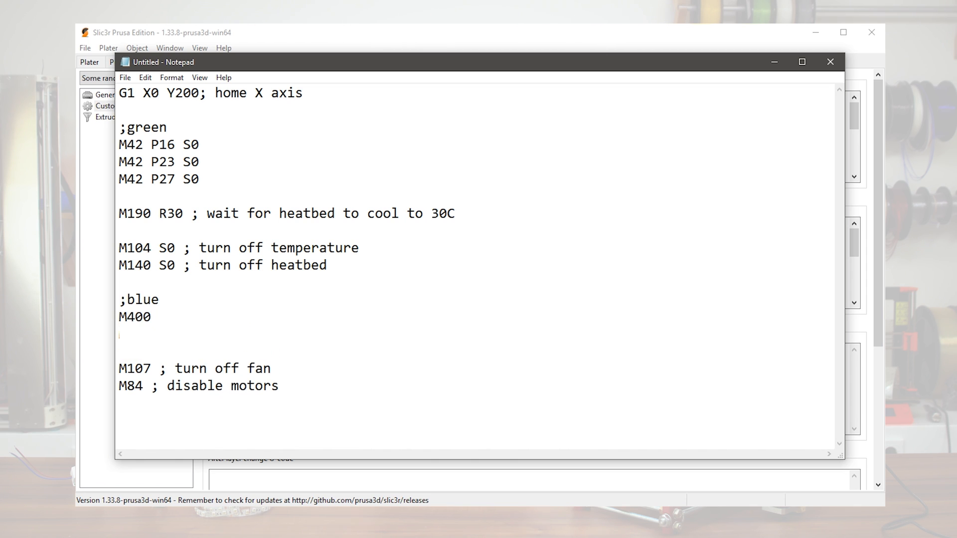
text(M42 P25)
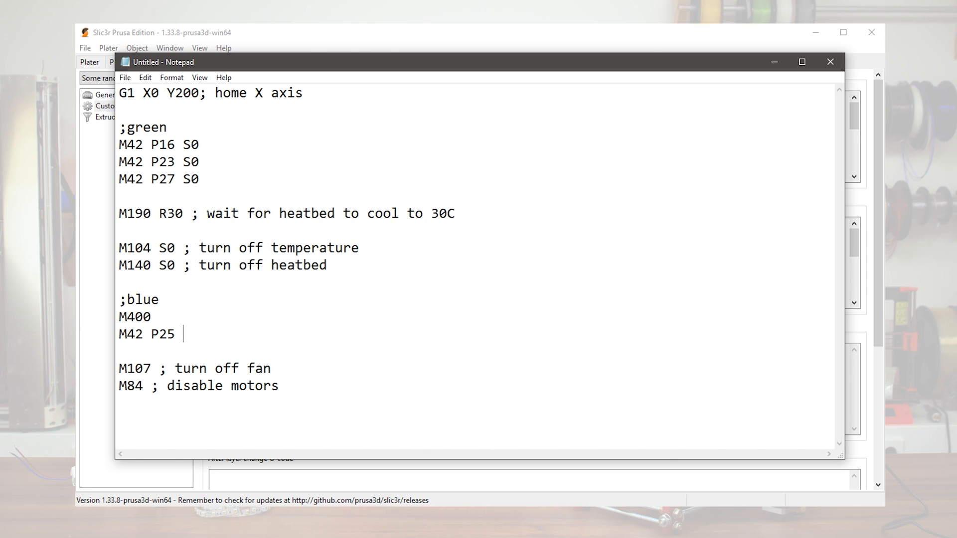
text(S0)
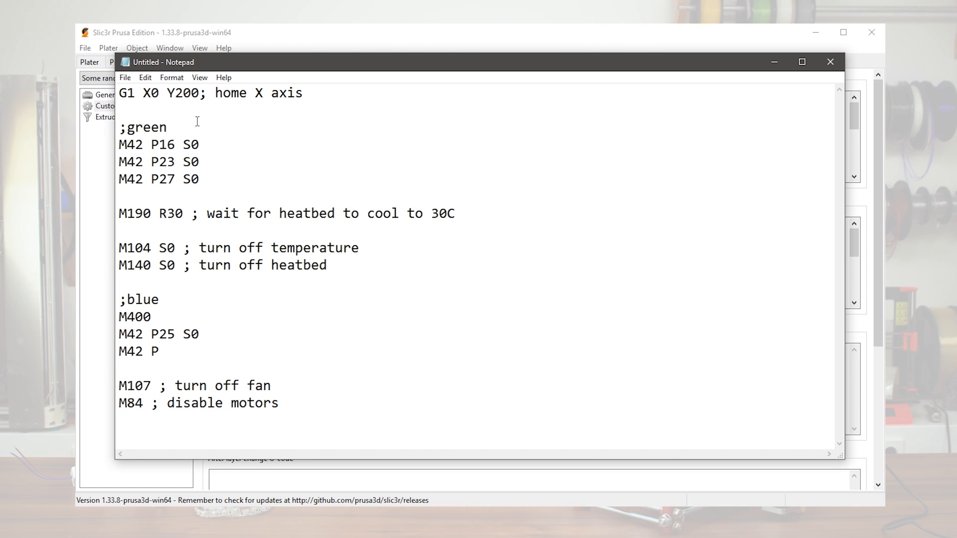
text(27 S255)
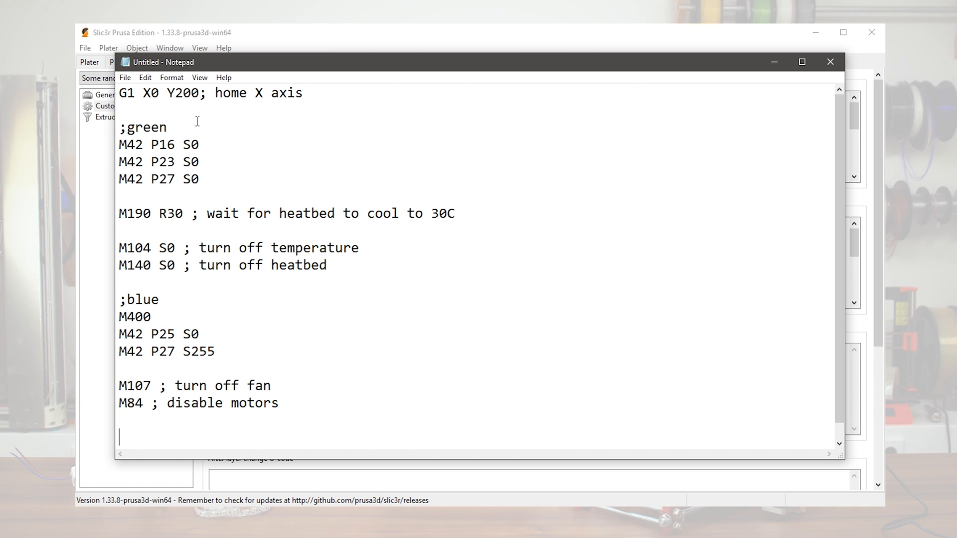
Step: Add a ;wait comment with a G4 S600 pause
text(;wait)
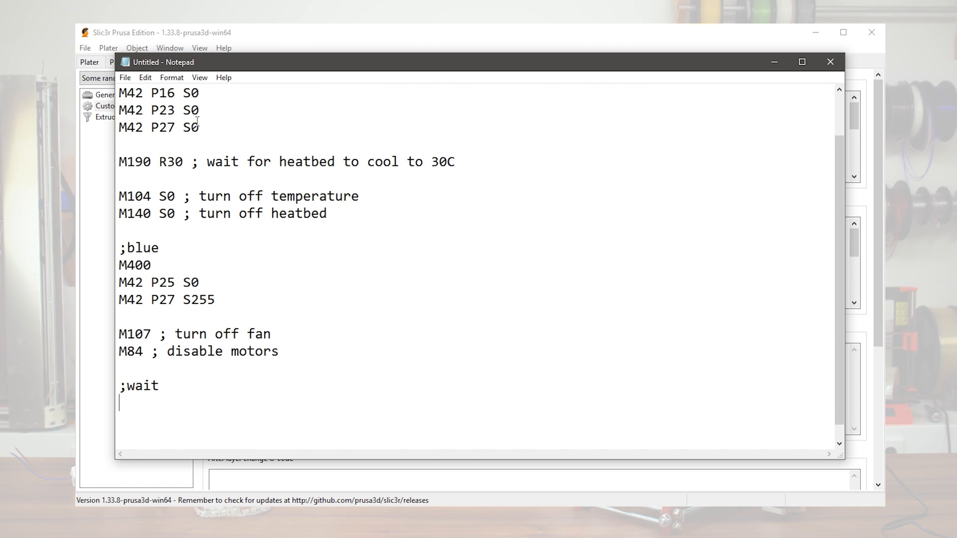
text(G4)
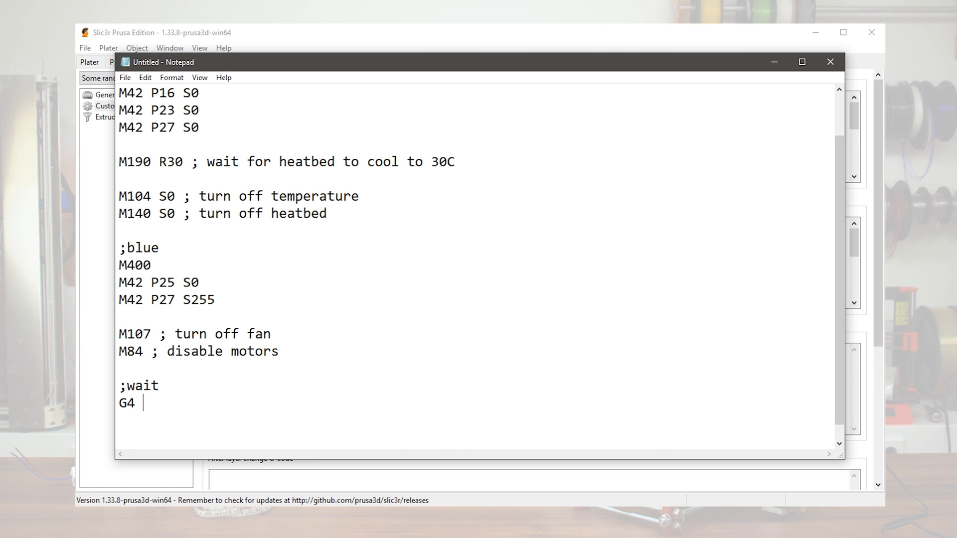
text(S600)
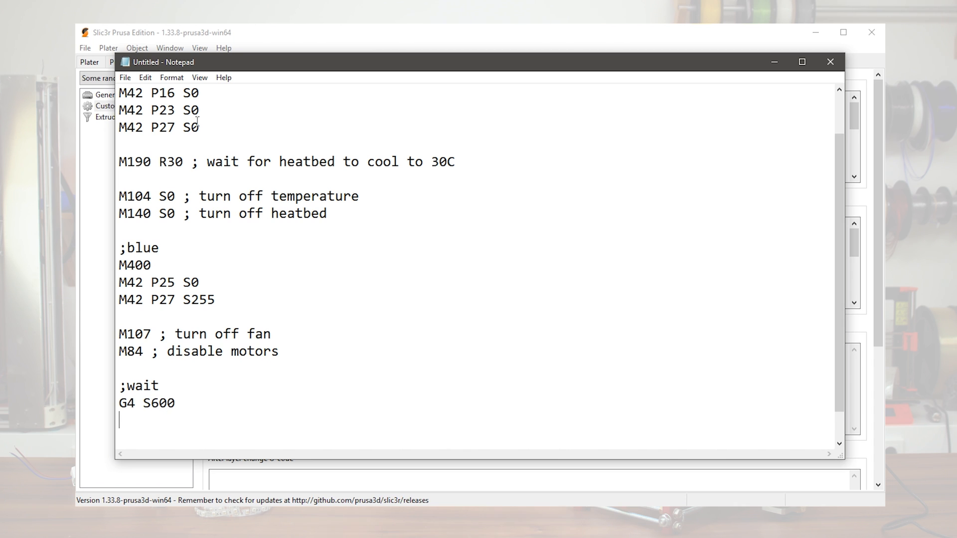